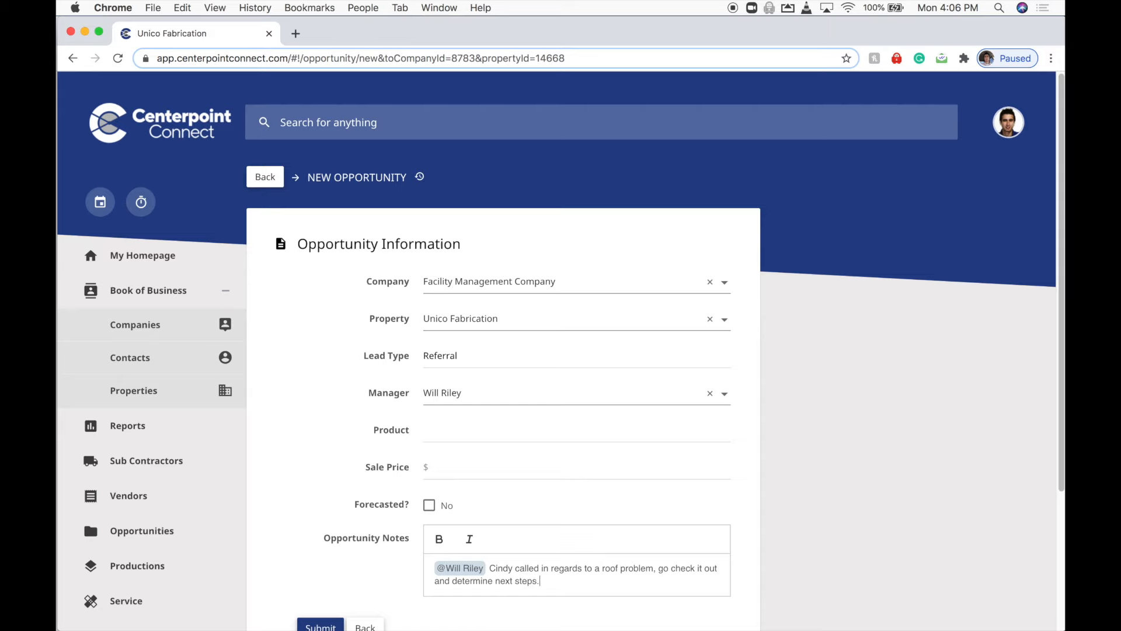
{"action": "left_click", "coordinate": [321, 627]}
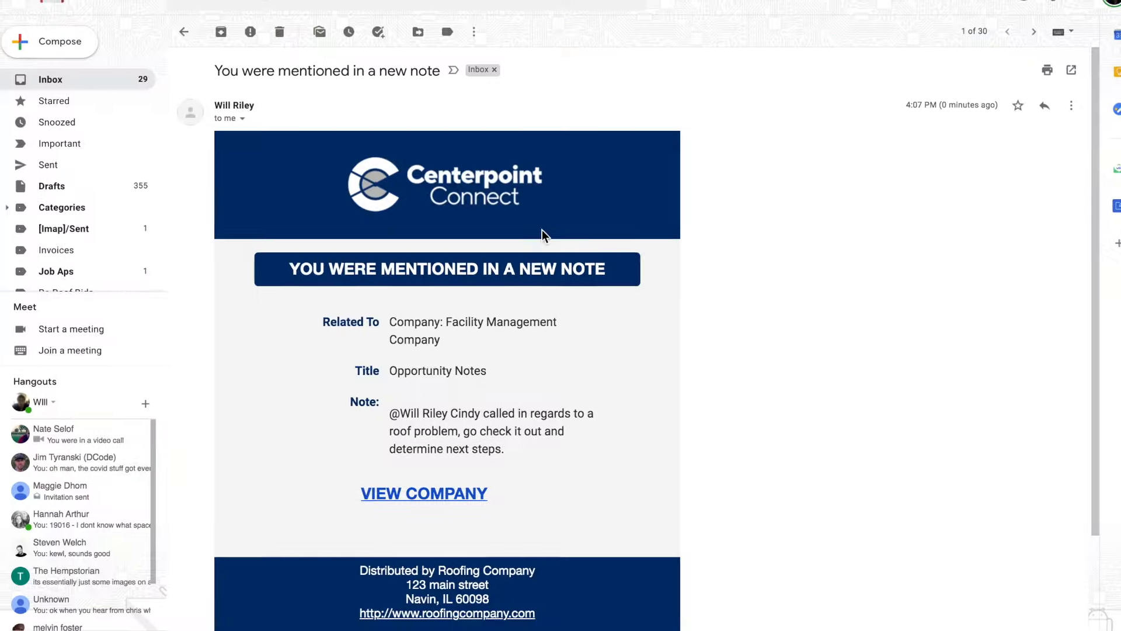
- Review Battle Stats sales totals and rep cards, then open the Facility Management Company record
{"action": "left_click", "coordinate": [424, 493]}
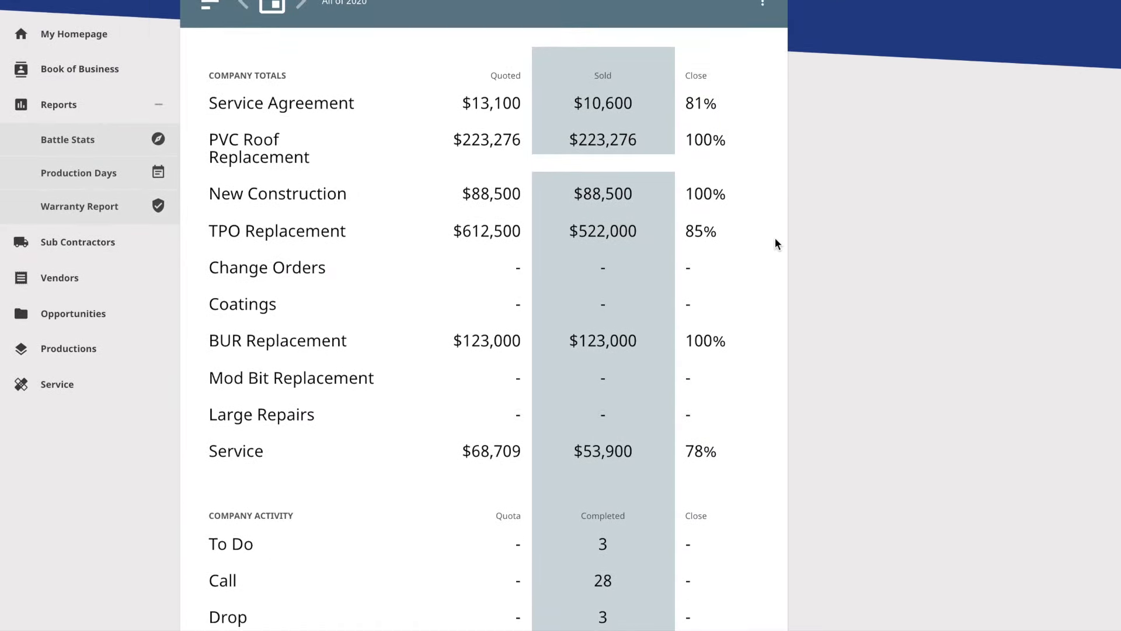
{"action": "scroll", "scroll_direction": "down", "scroll_amount": 3}
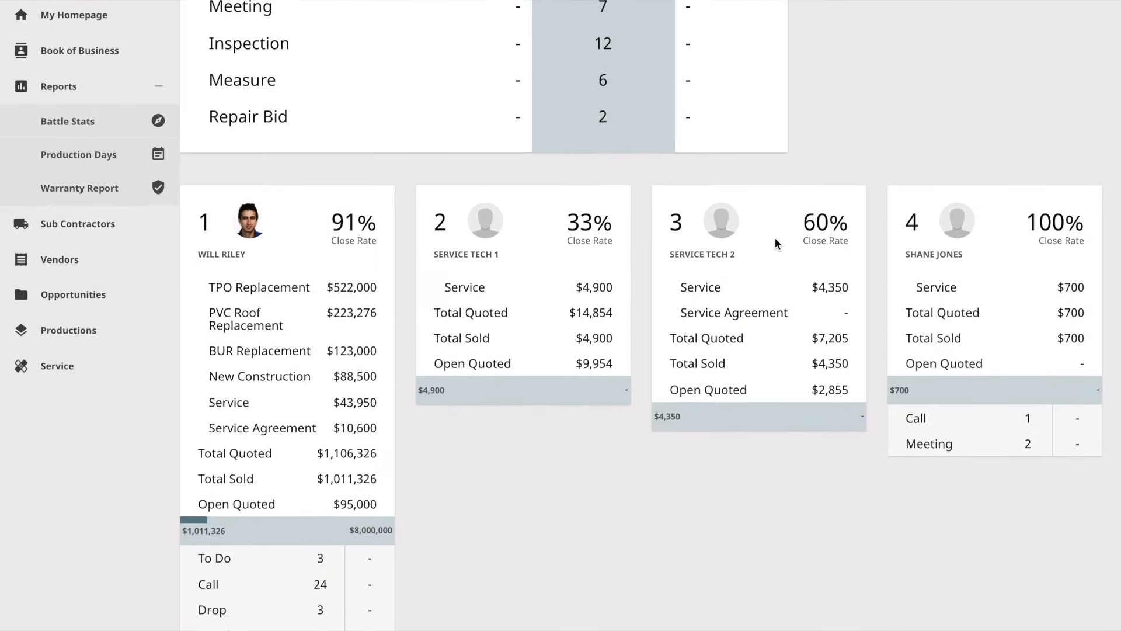
{"action": "scroll", "scroll_direction": "down", "scroll_amount": 3}
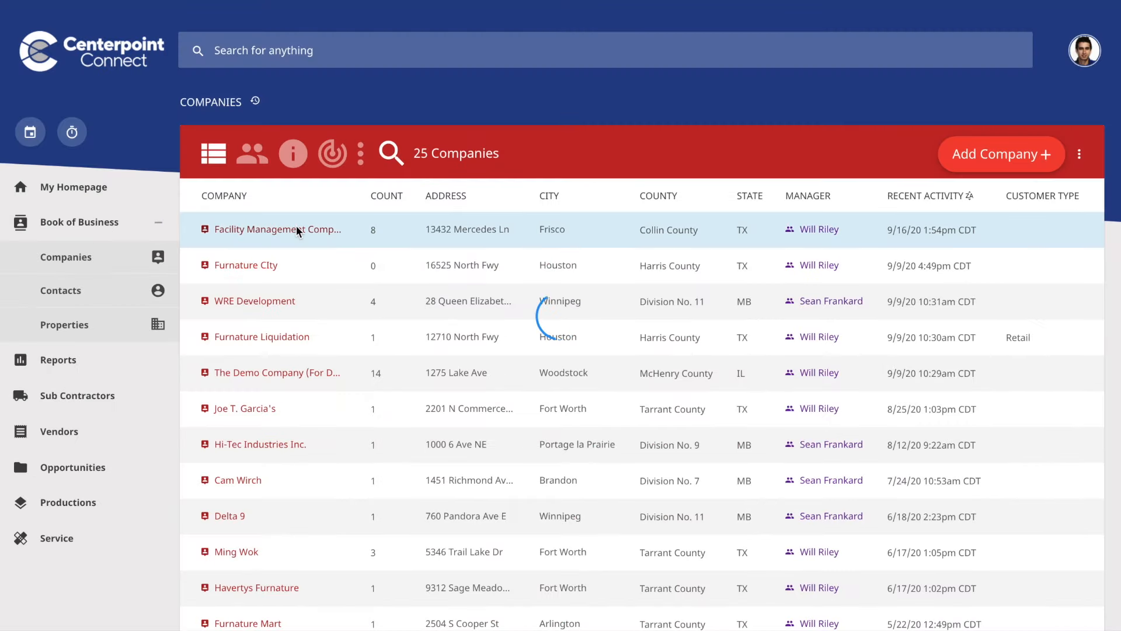
{"action": "left_click", "coordinate": [277, 229]}
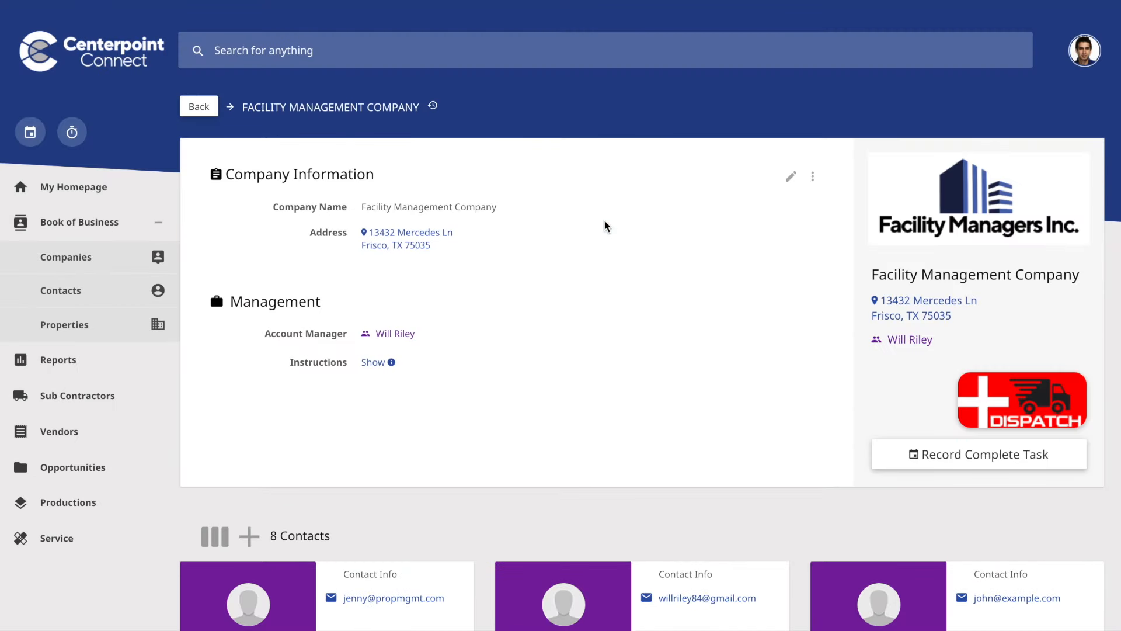